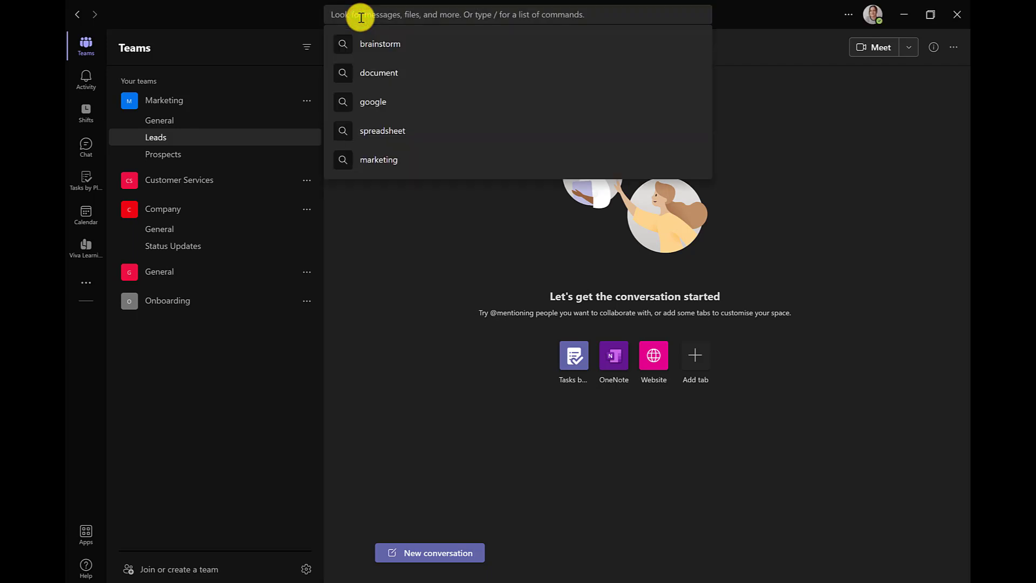
# Search Teams for 'brainstorm' and show all matching results
pyautogui.write('b')
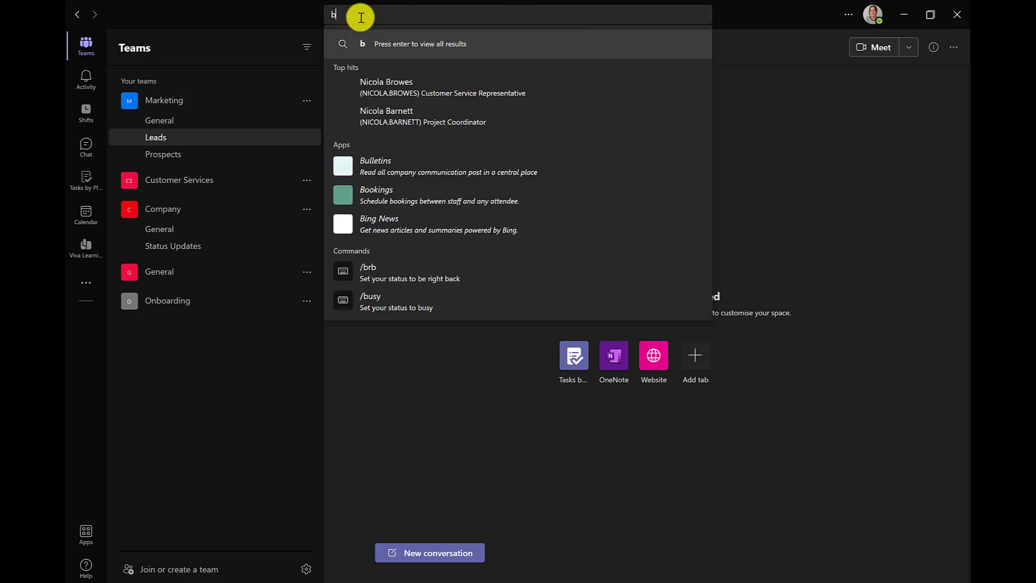
pyautogui.write('rainstorm')
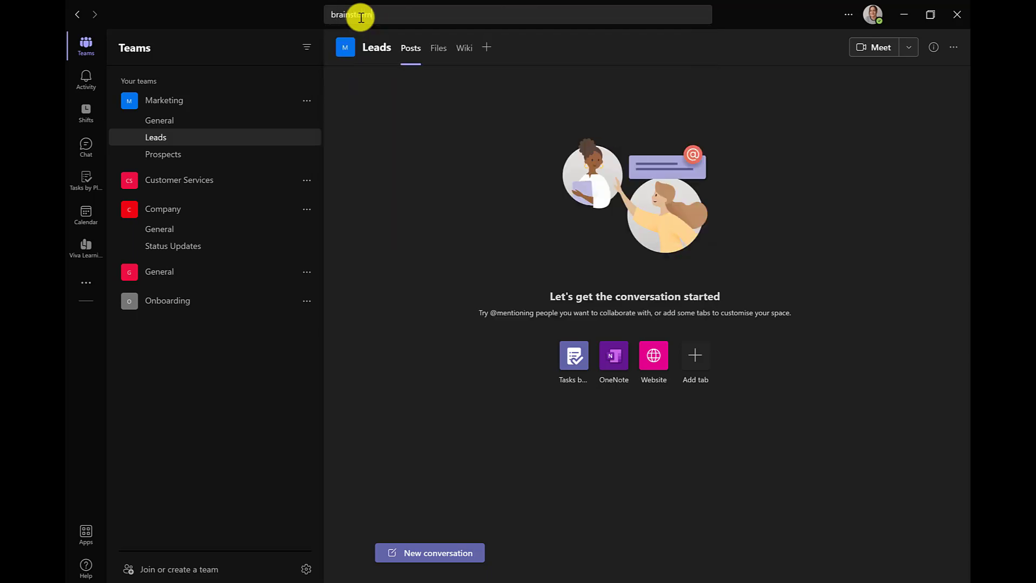
pyautogui.press('Enter')
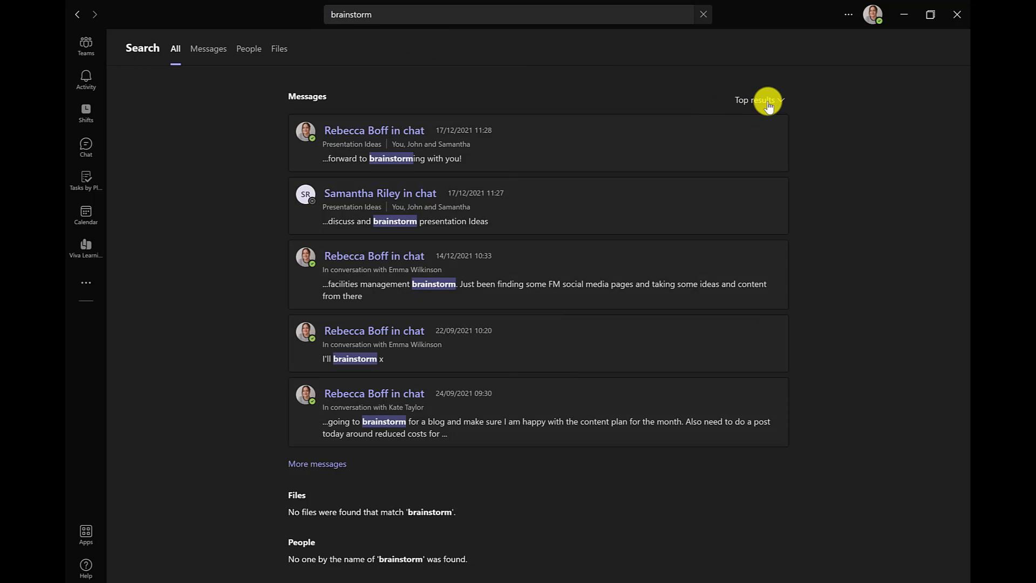
# Order the results Latest first and narrow them to Messages, with the Type filter choices showing
pyautogui.click(758, 99)
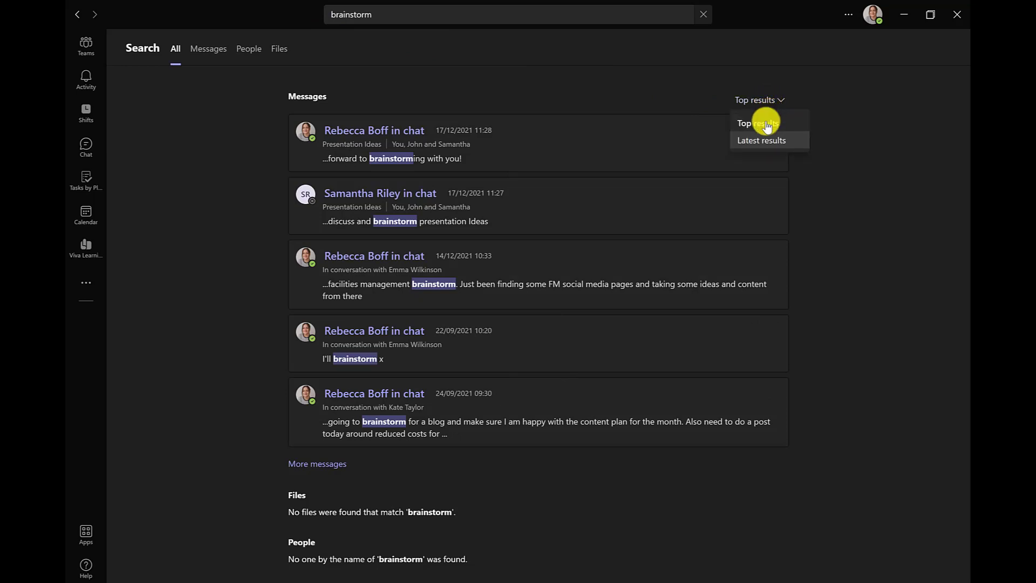
pyautogui.click(761, 140)
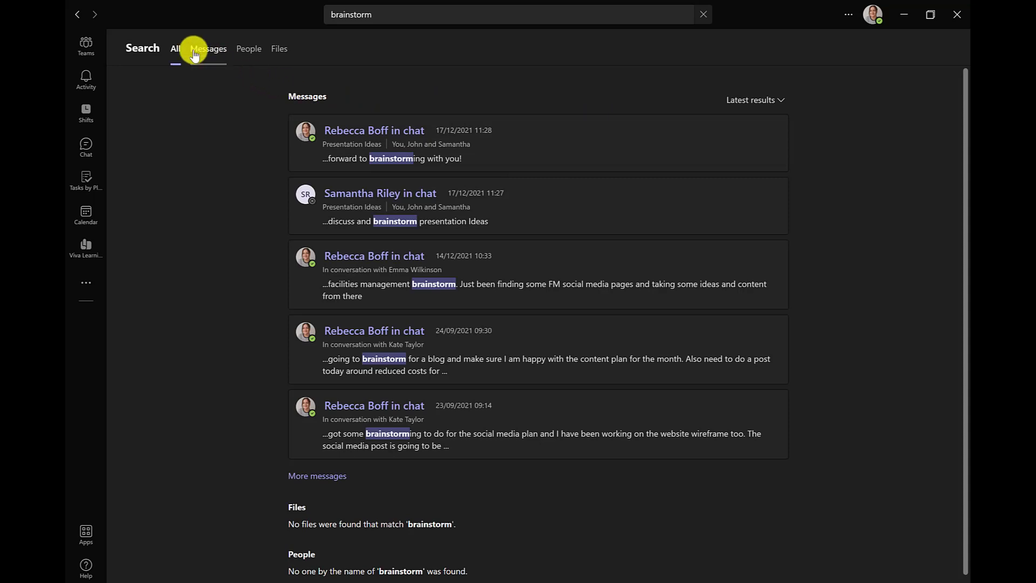
pyautogui.click(208, 48)
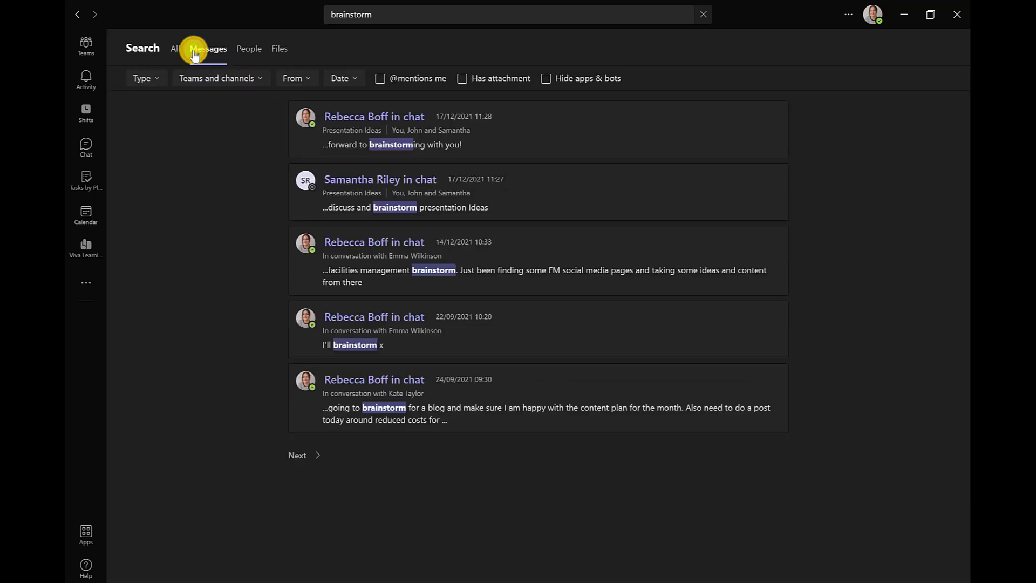
pyautogui.moveTo(278, 48)
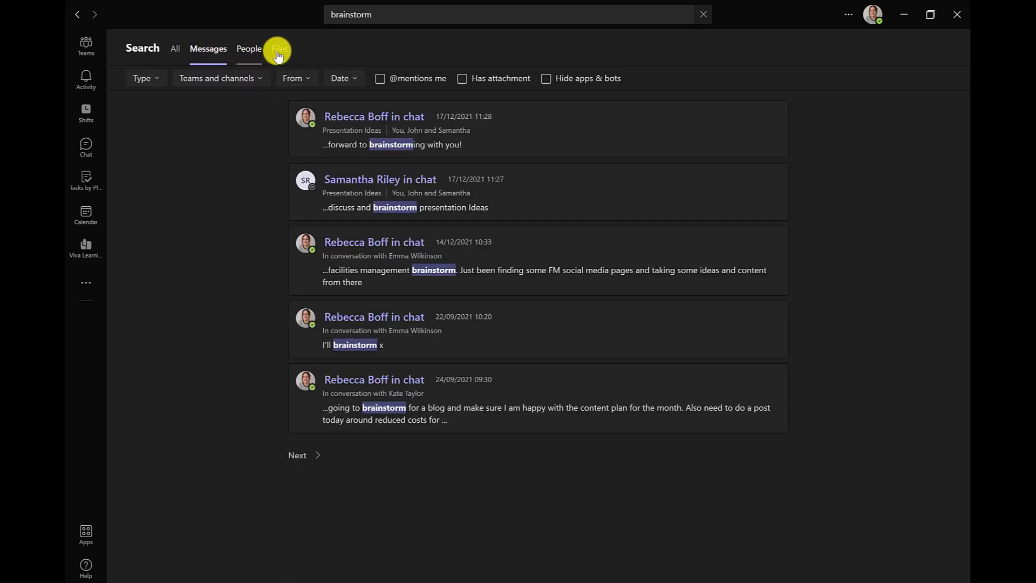
pyautogui.click(142, 78)
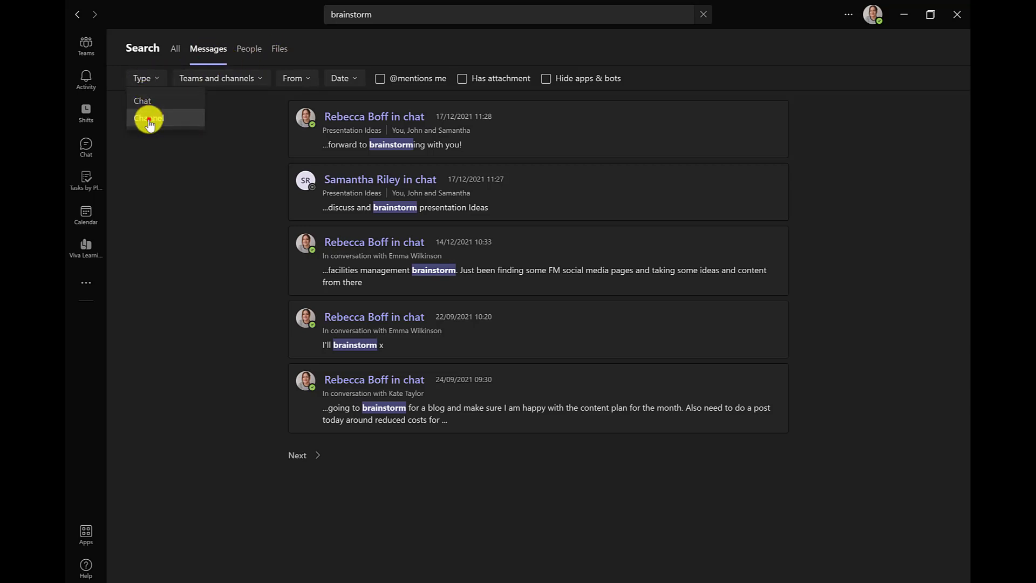
# Limit messages to Chat type from the person matching 'reb', with date range options showing
pyautogui.click(149, 119)
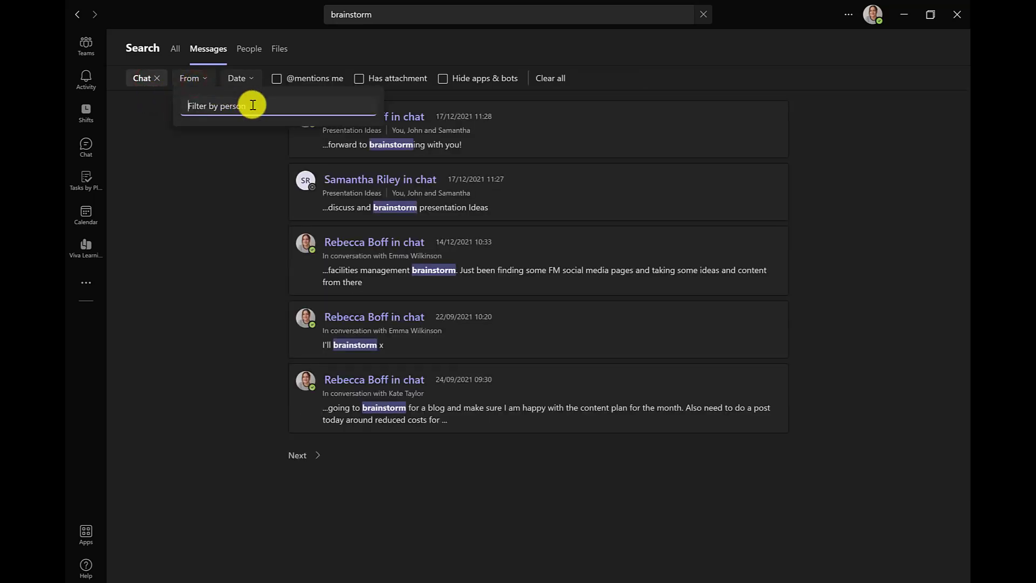
pyautogui.write('reb')
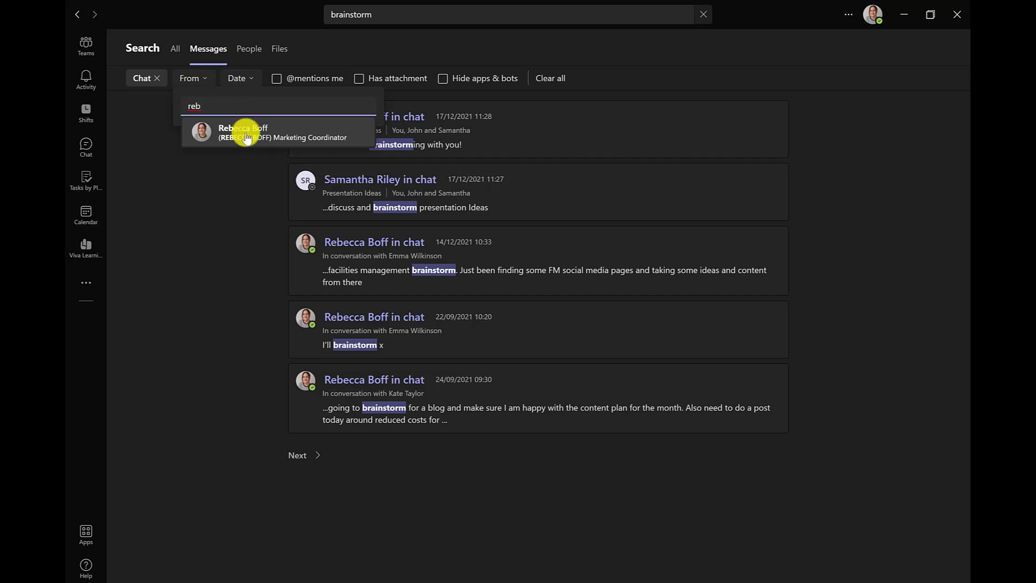
pyautogui.click(244, 132)
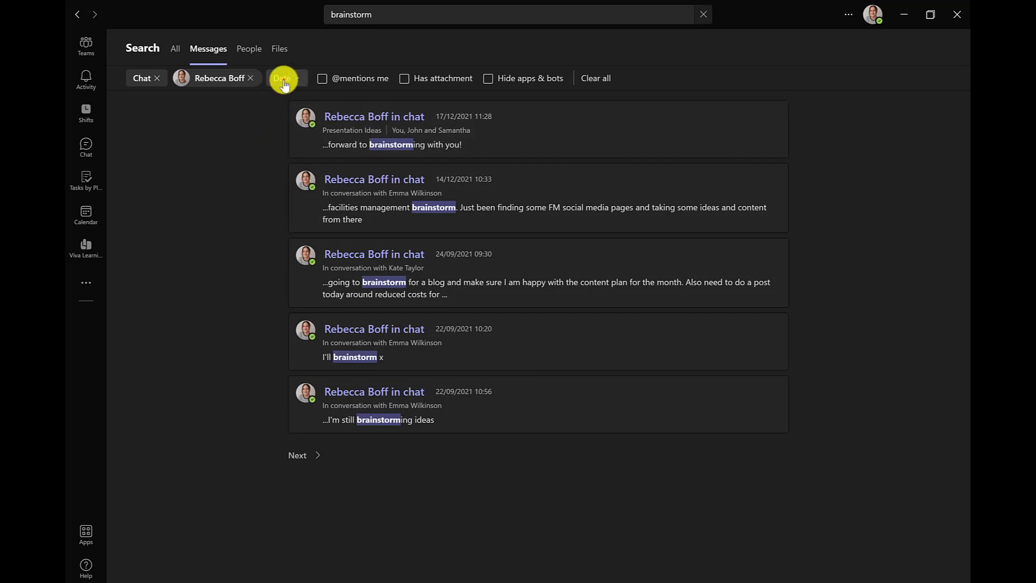
pyautogui.click(282, 78)
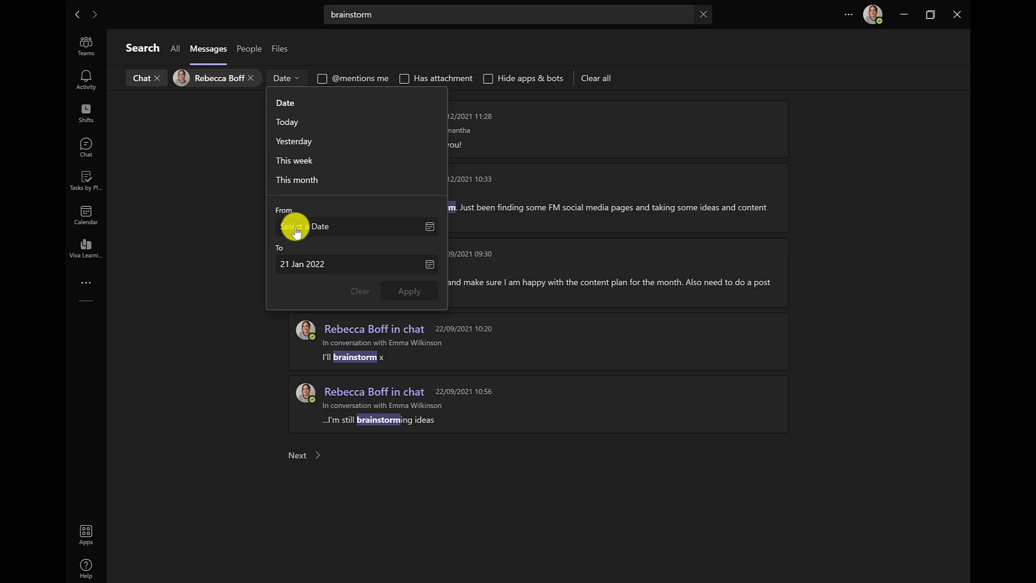
# Apply a 7 Jan to 21 Jan 2022 date range, then remove the date restriction
pyautogui.click(318, 227)
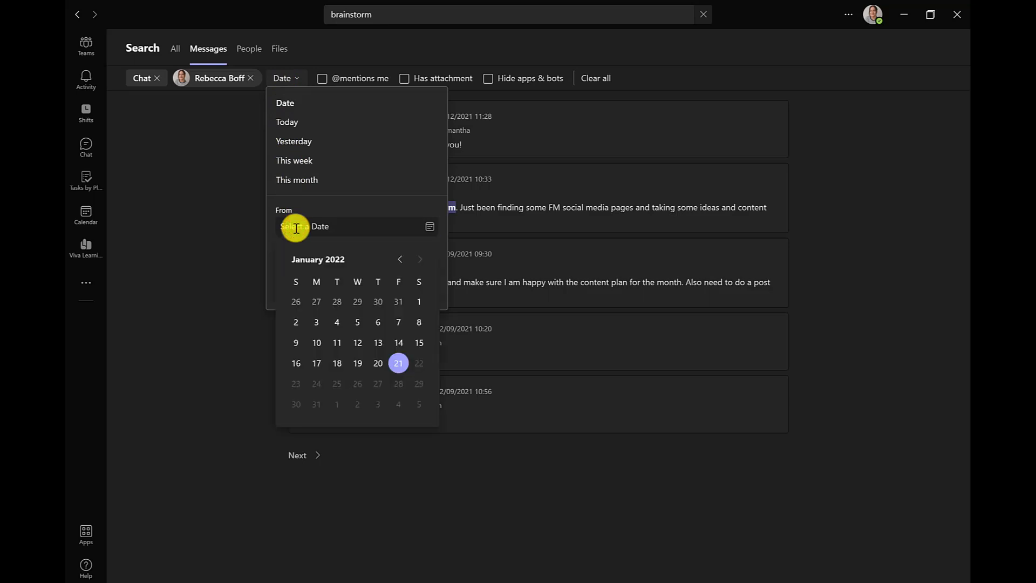
pyautogui.moveTo(398, 321)
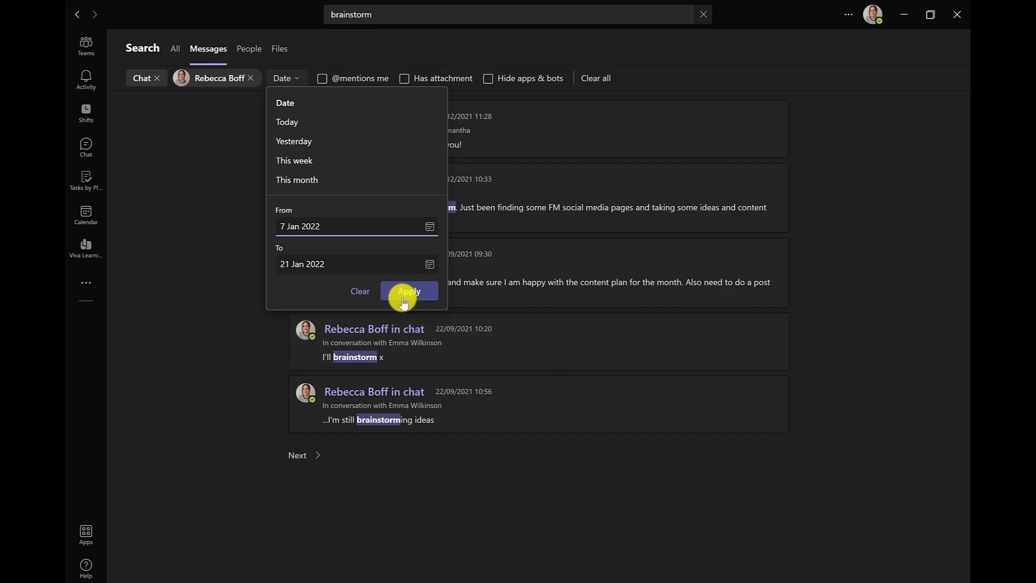
pyautogui.click(409, 292)
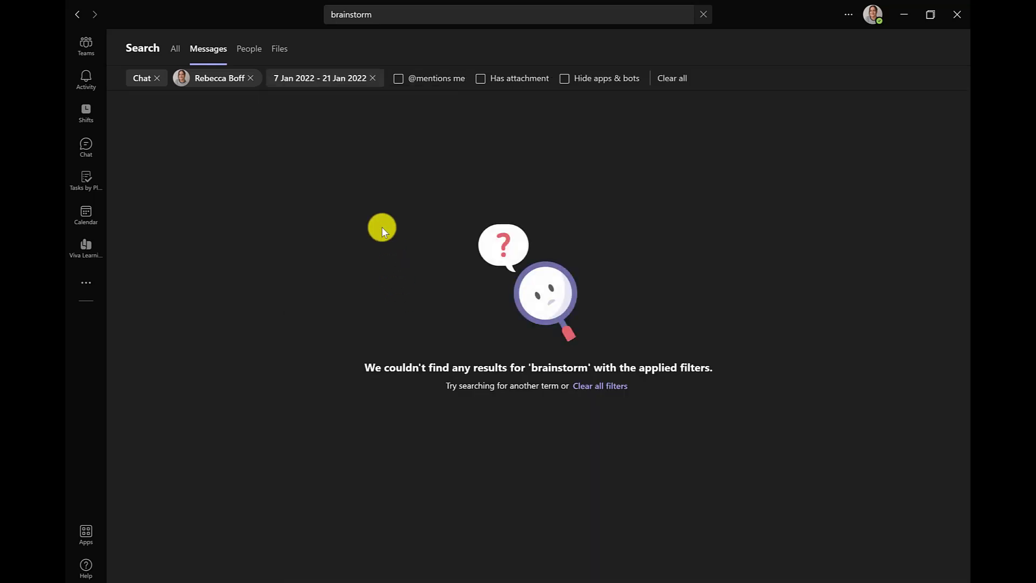
pyautogui.click(333, 78)
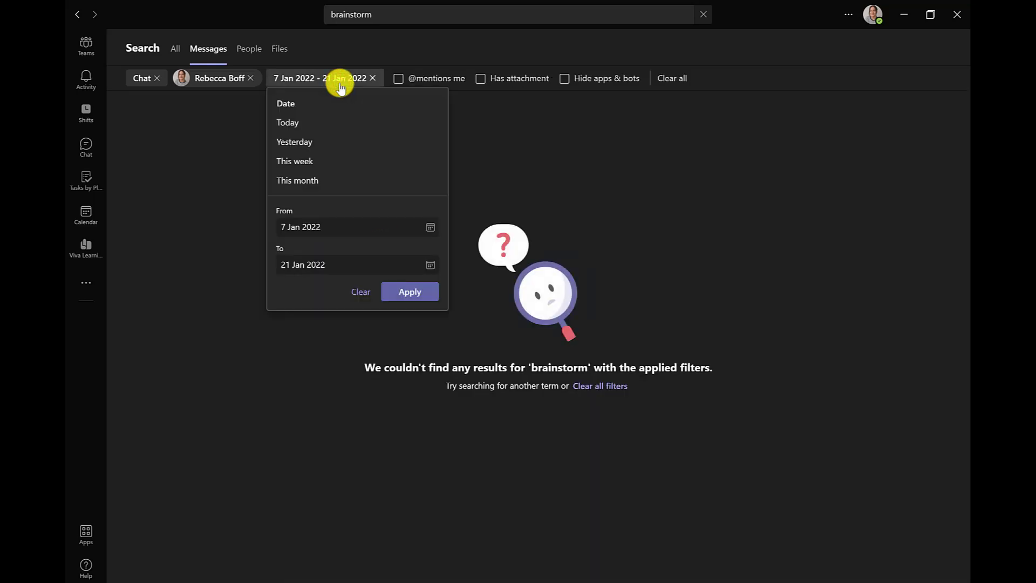
pyautogui.click(372, 77)
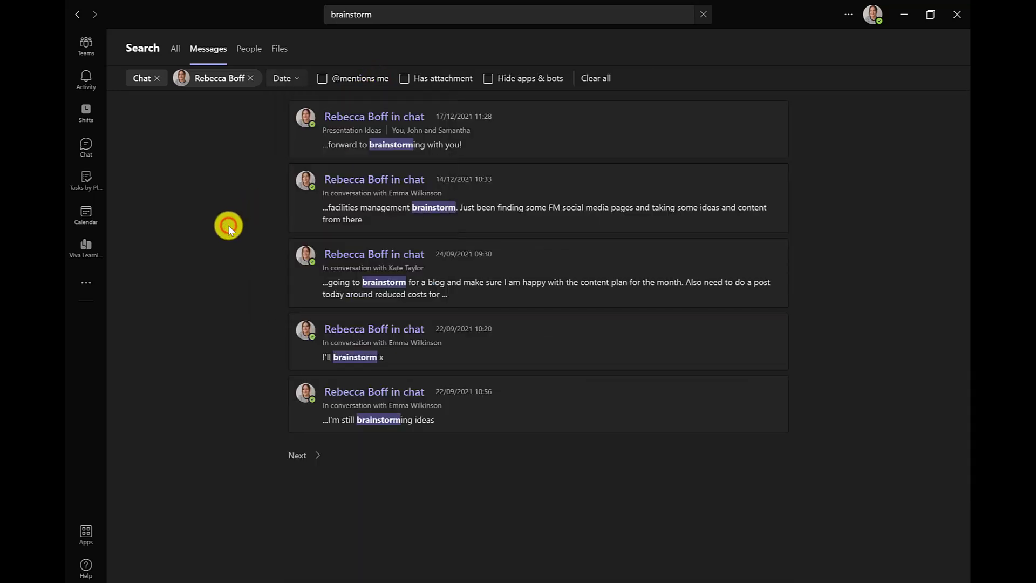
pyautogui.moveTo(283, 147)
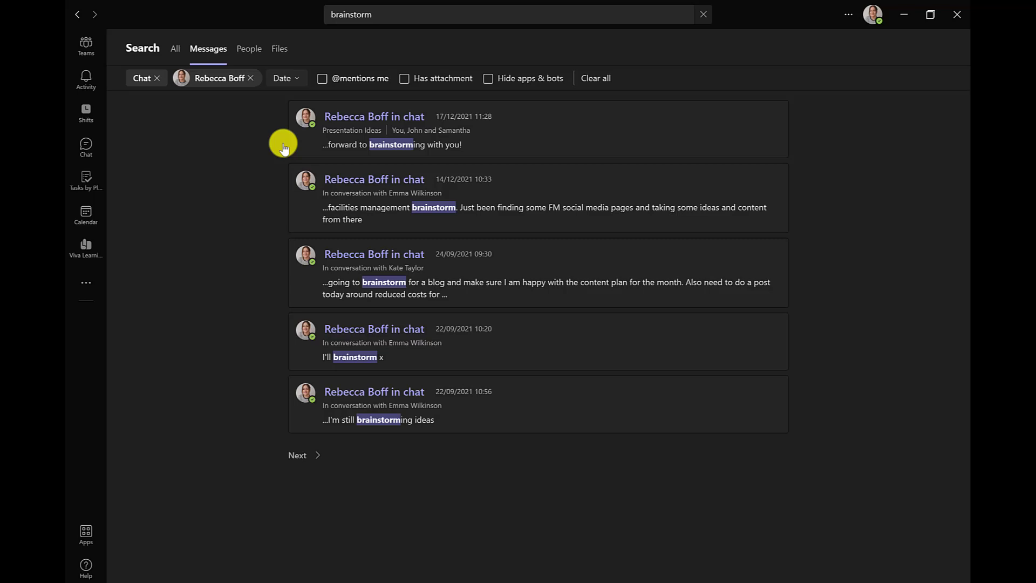
# Clear all remaining filters so every brainstorm message shows again
pyautogui.click(323, 78)
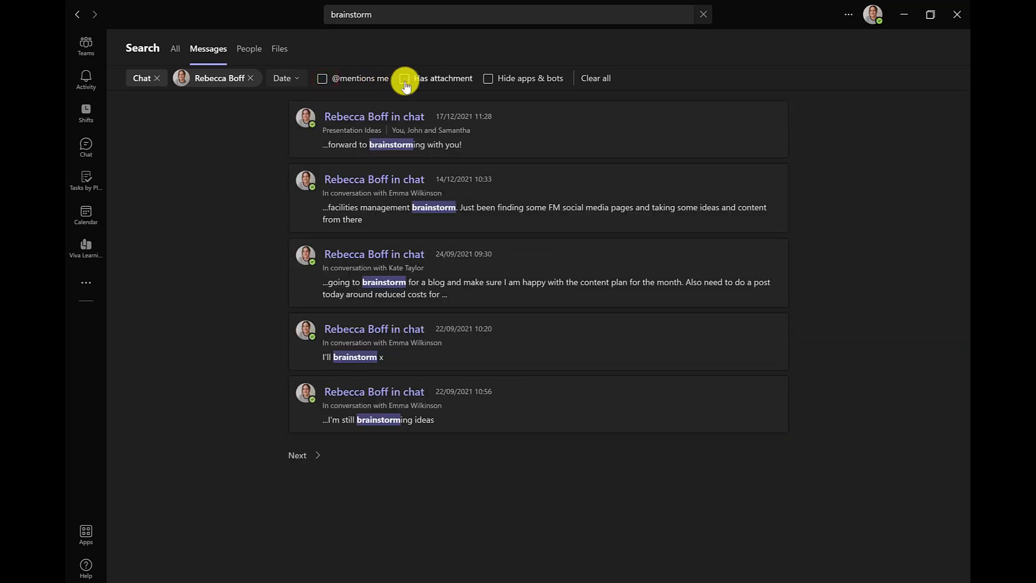
pyautogui.click(405, 77)
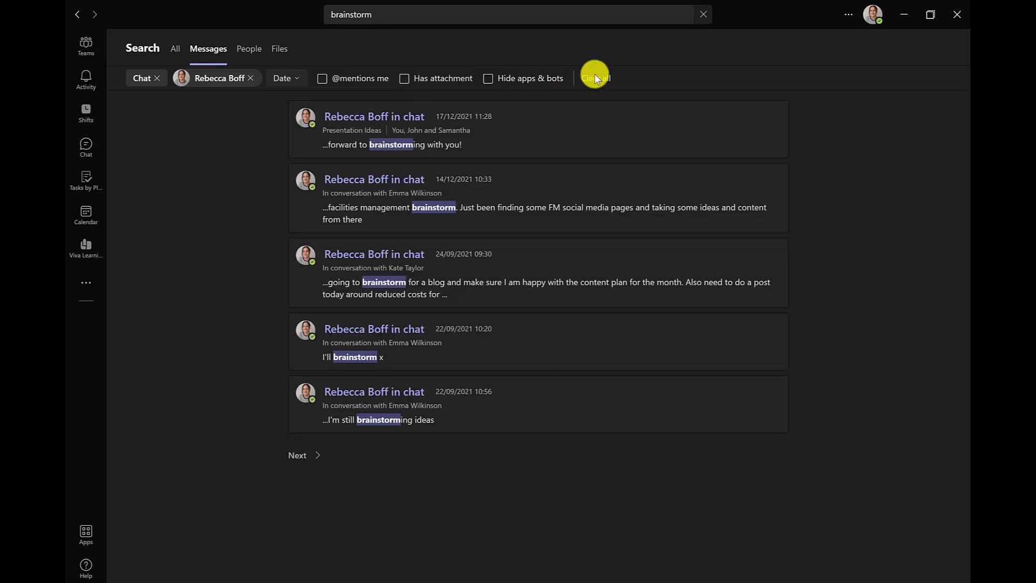
pyautogui.click(593, 77)
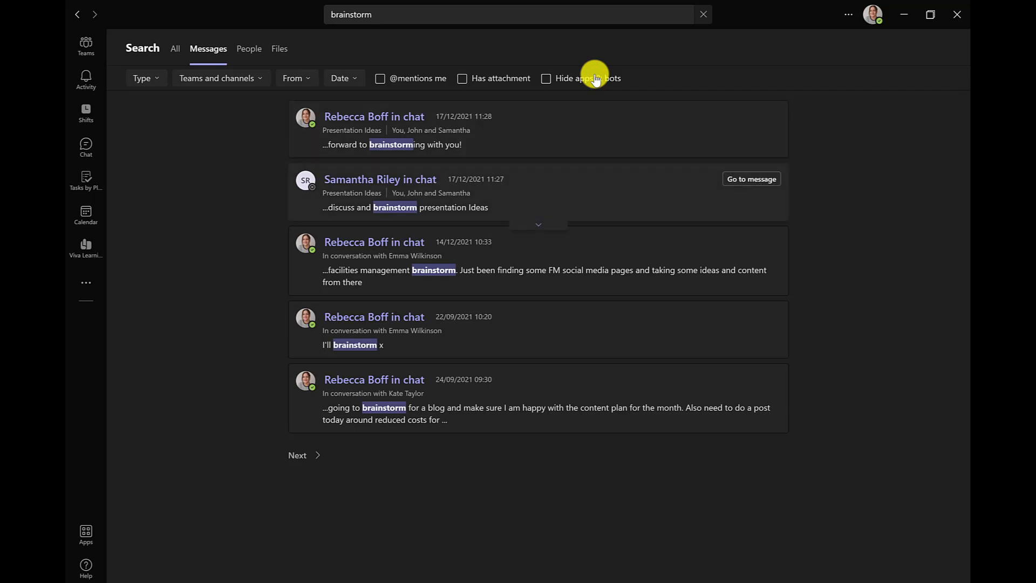
pyautogui.moveTo(548, 215)
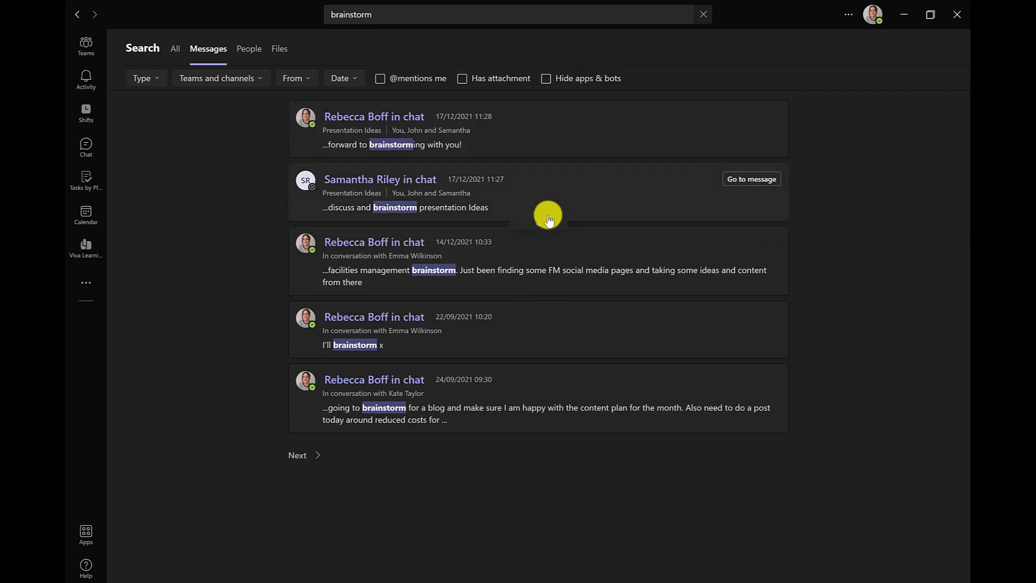
pyautogui.click(548, 215)
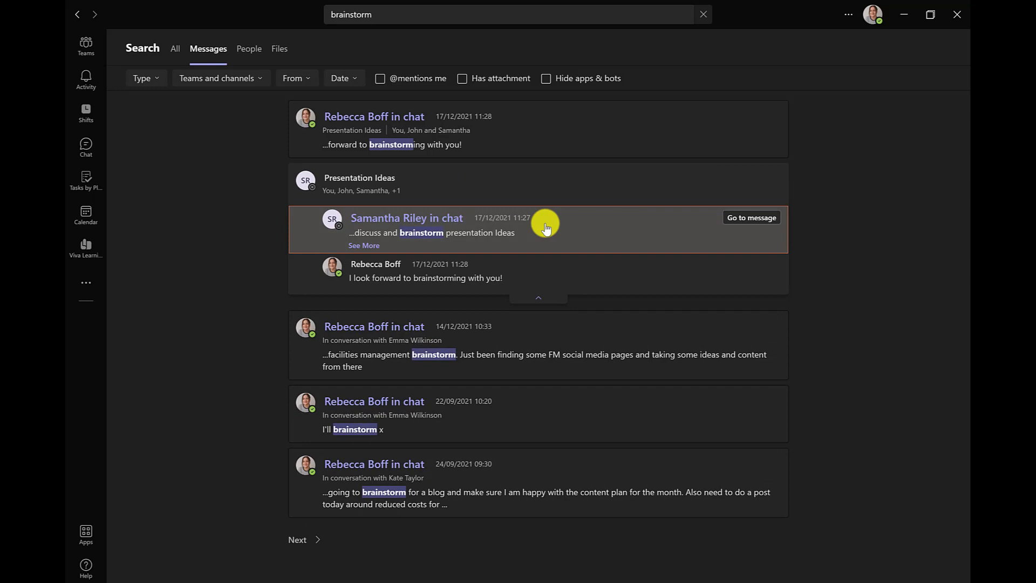
pyautogui.moveTo(742, 220)
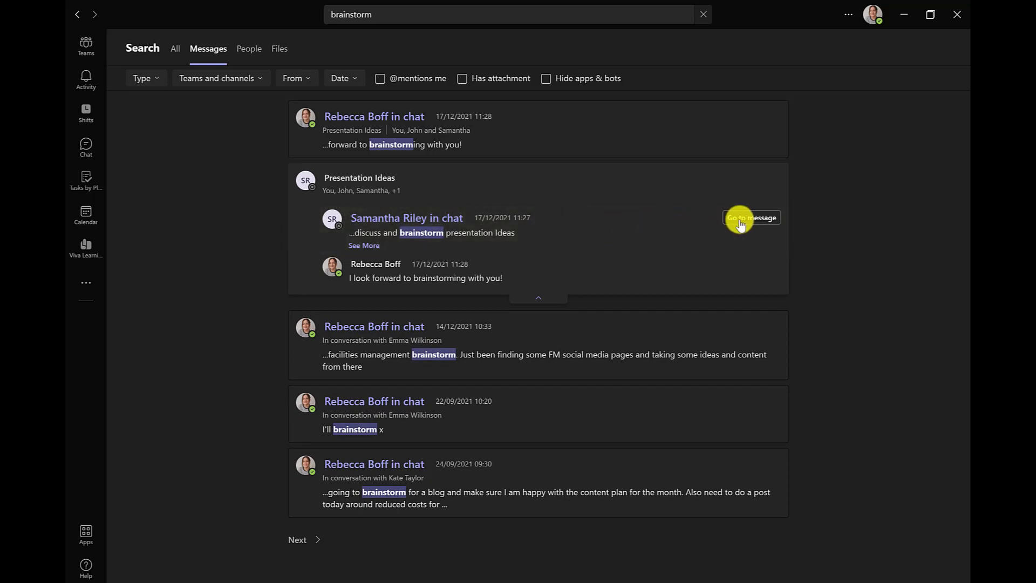
pyautogui.click(751, 218)
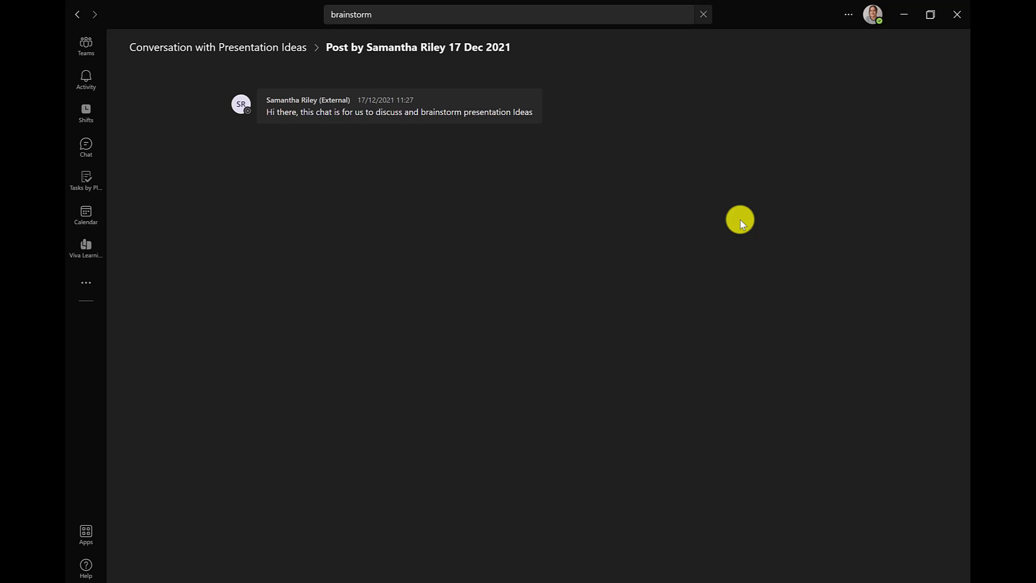
pyautogui.click(78, 15)
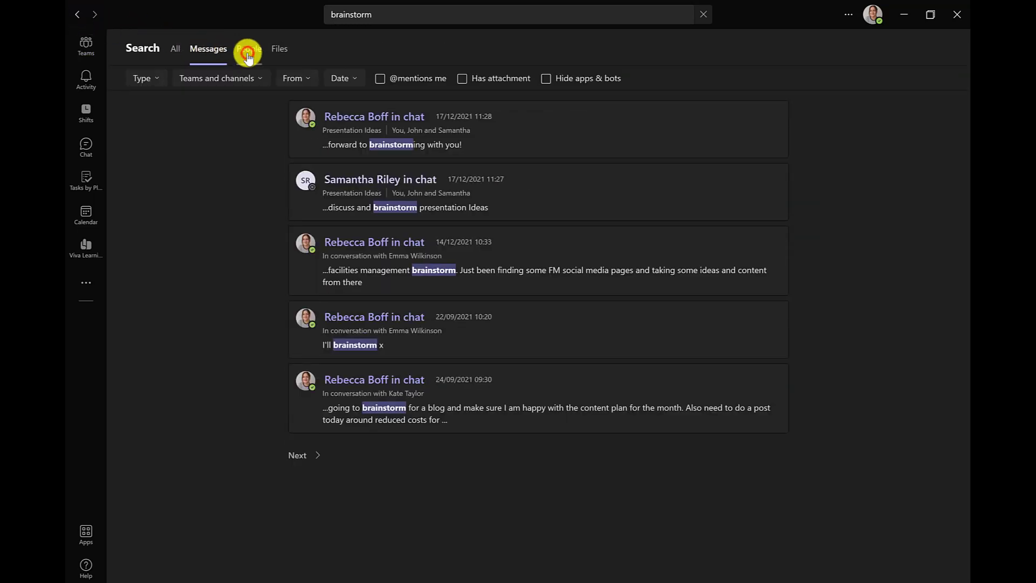
# Check the People results, then the Files results and their File Type filter choices
pyautogui.click(248, 49)
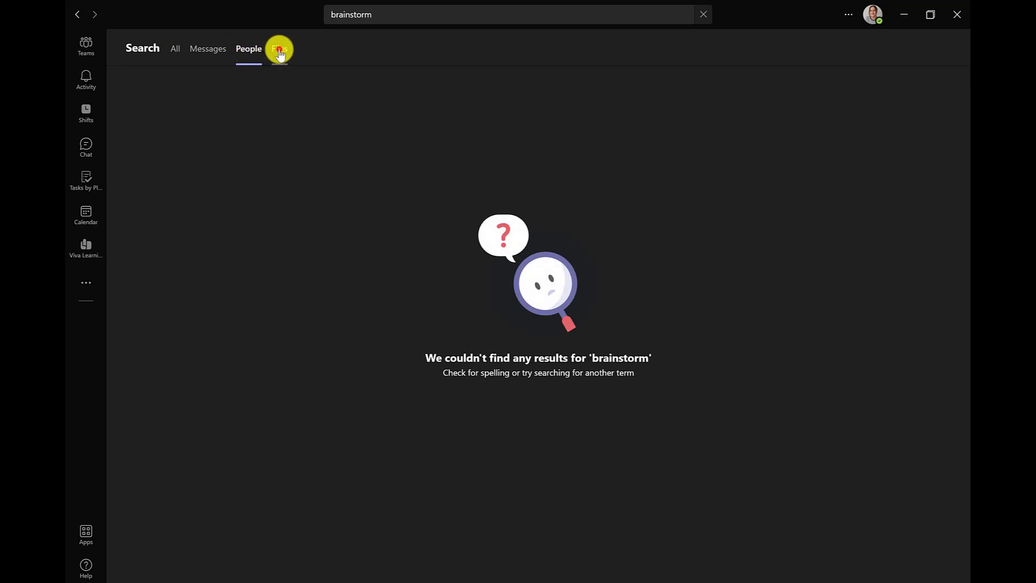
pyautogui.click(279, 48)
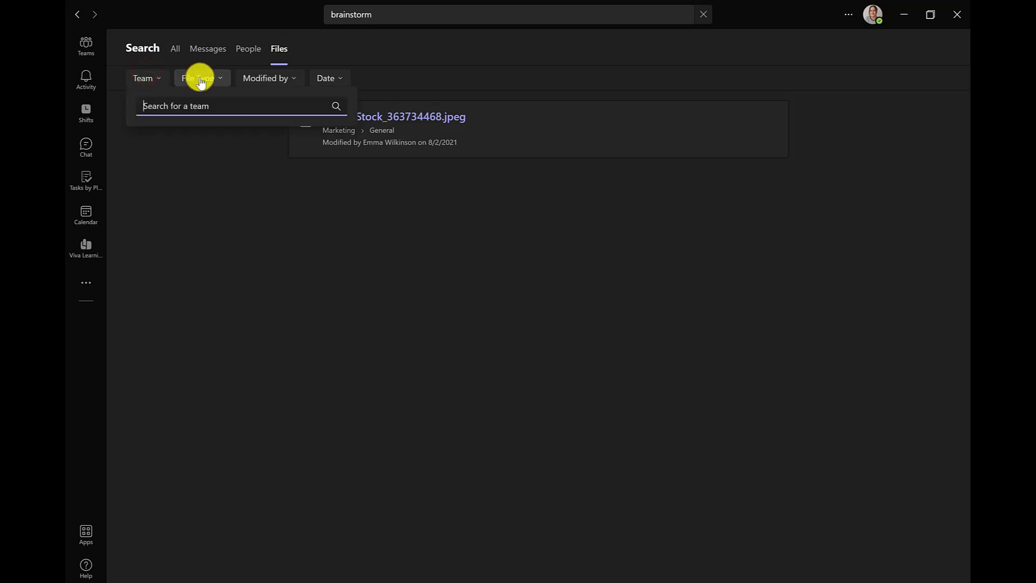
pyautogui.click(200, 78)
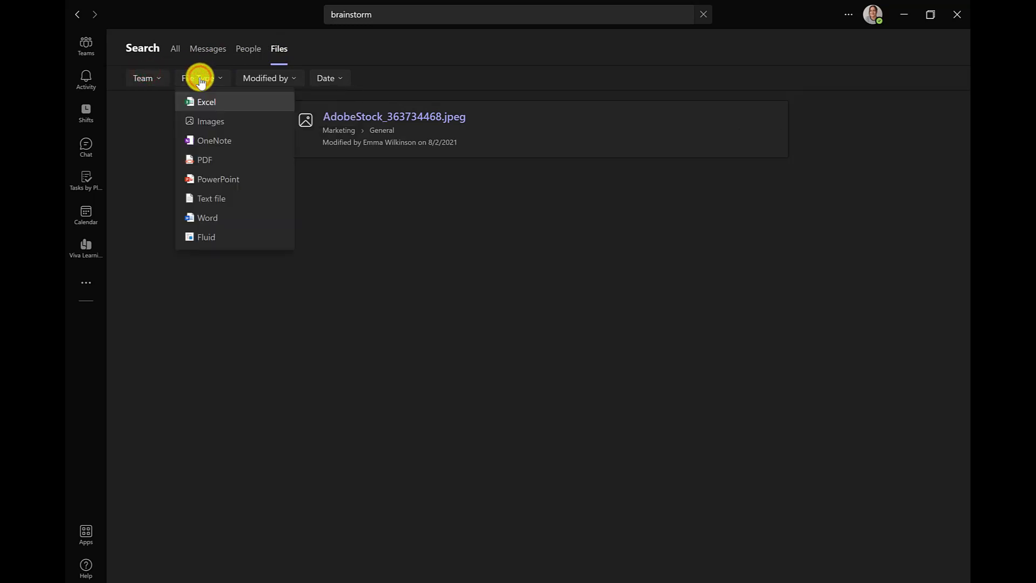
pyautogui.moveTo(211, 199)
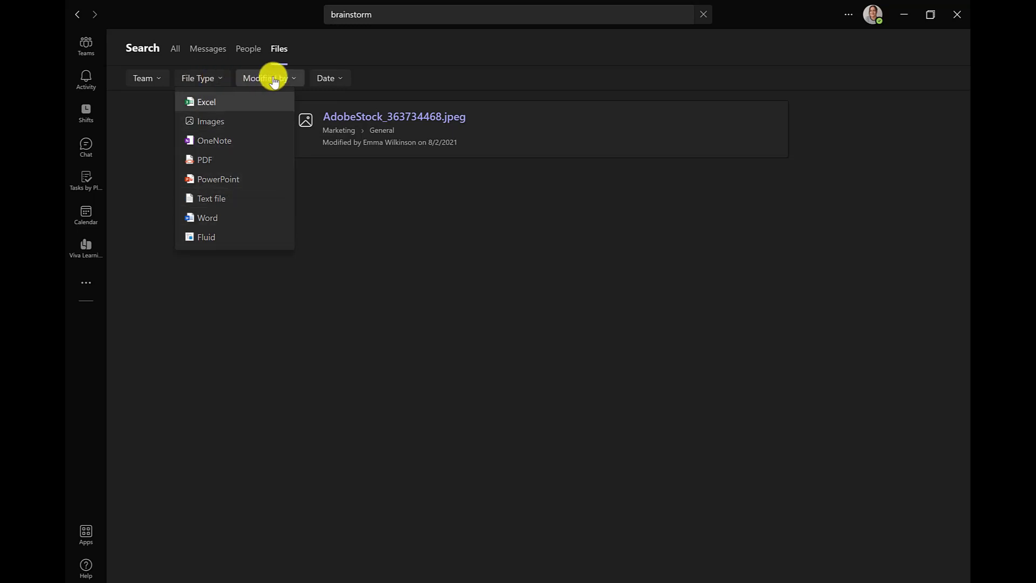
pyautogui.click(269, 77)
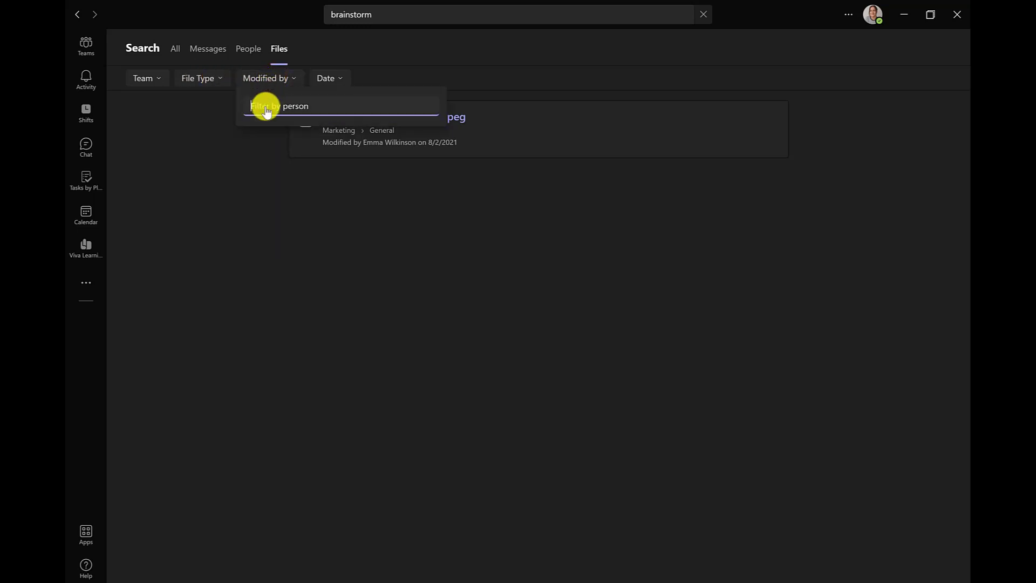
pyautogui.write('reb')
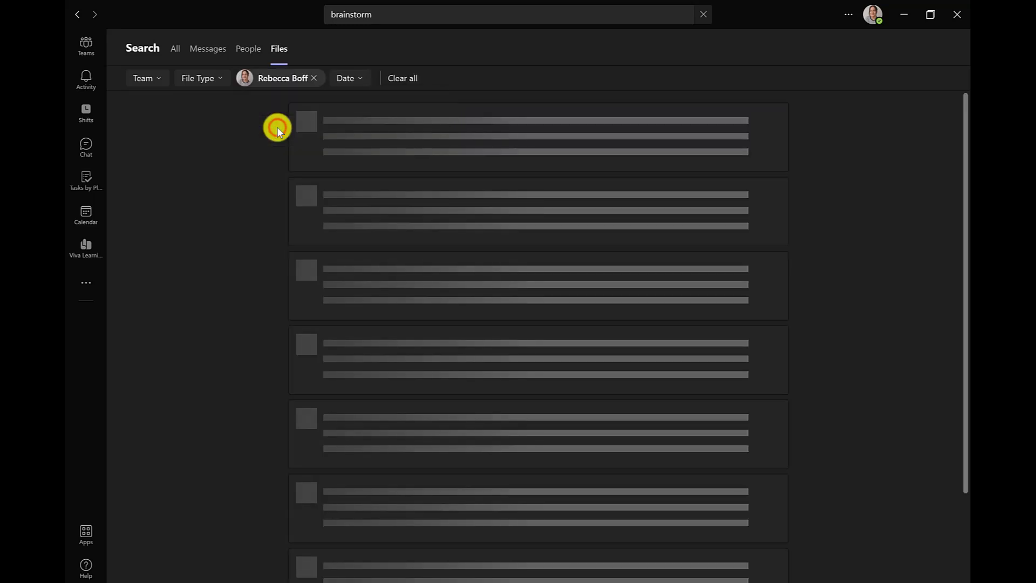
pyautogui.click(345, 78)
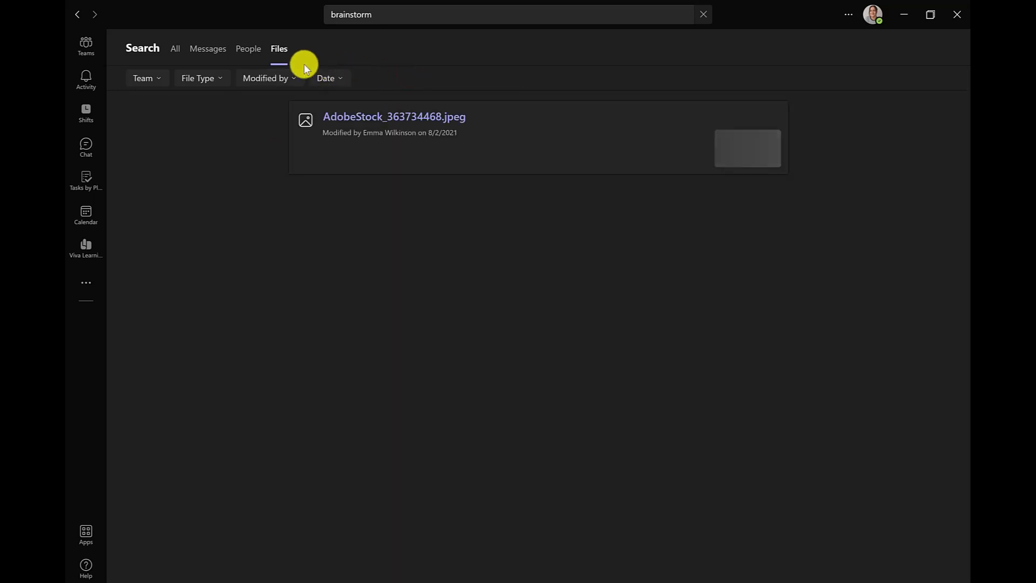
pyautogui.click(207, 49)
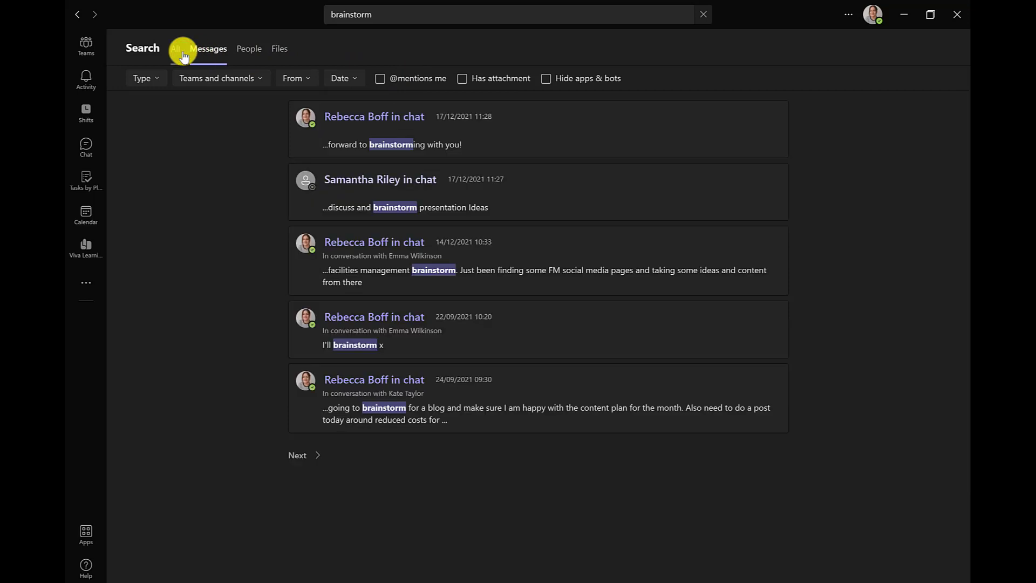
# Show the combined All results for brainstorm: messages, files and people
pyautogui.click(174, 49)
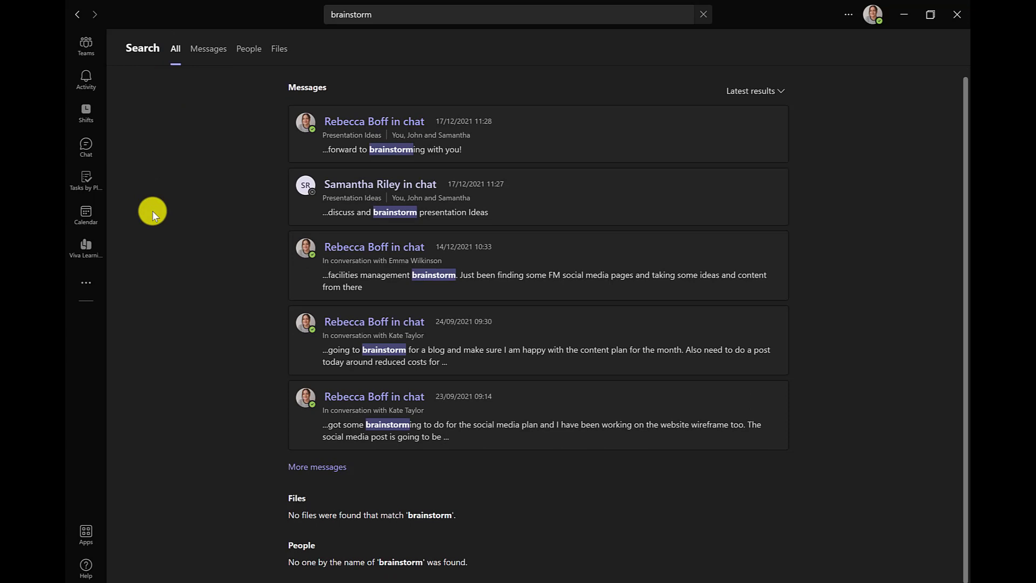
pyautogui.moveTo(153, 205)
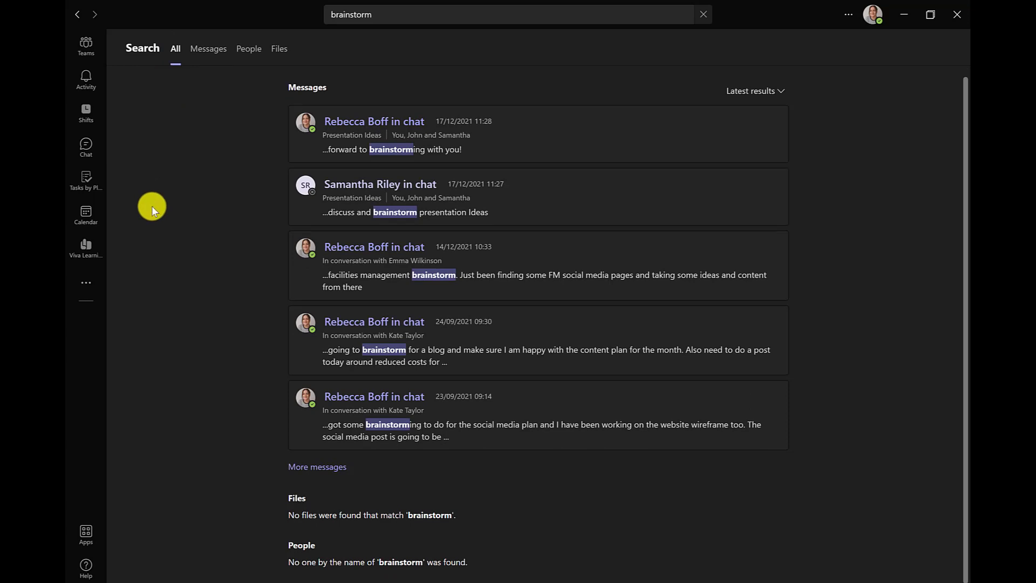
pyautogui.moveTo(139, 80)
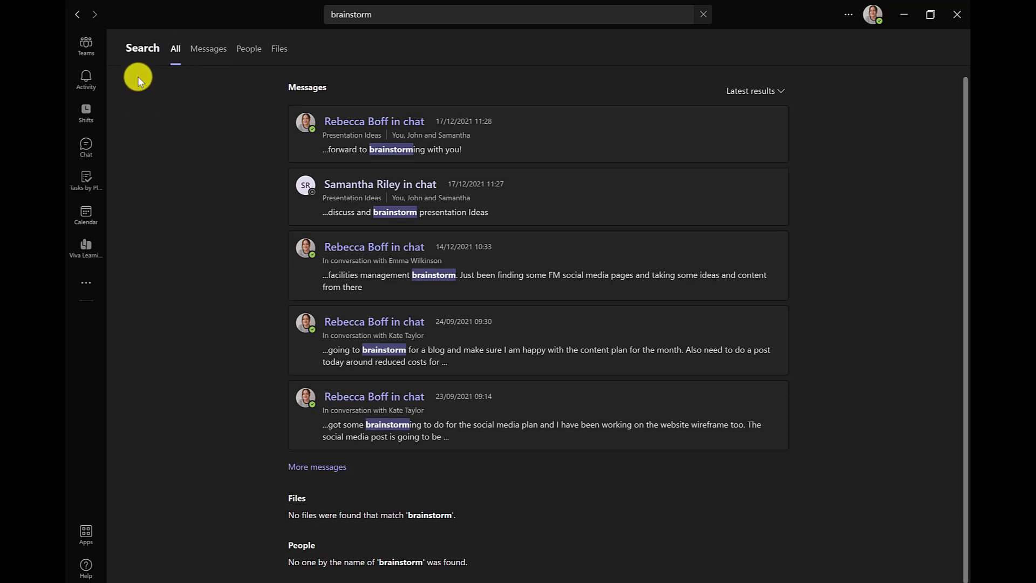